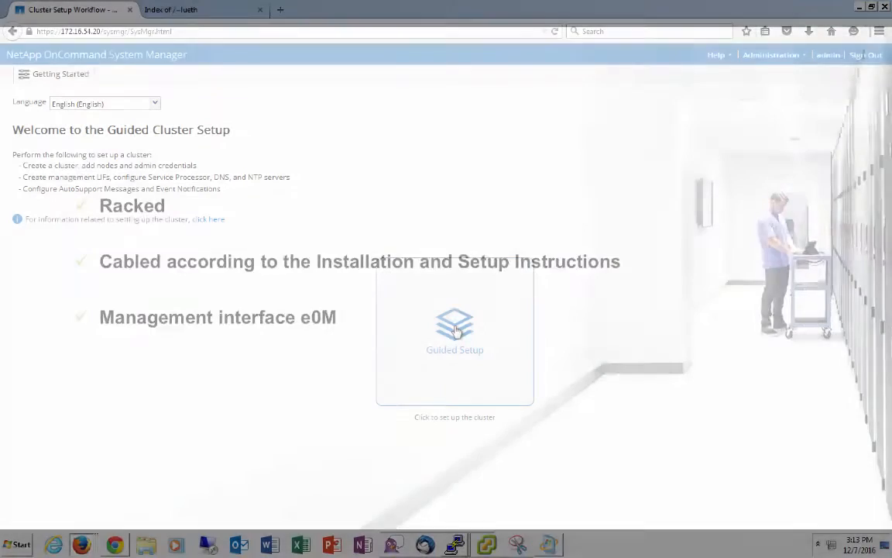
Start the guided cluster setup from the Welcome page
{"action": "left_click", "coordinate": [455, 325]}
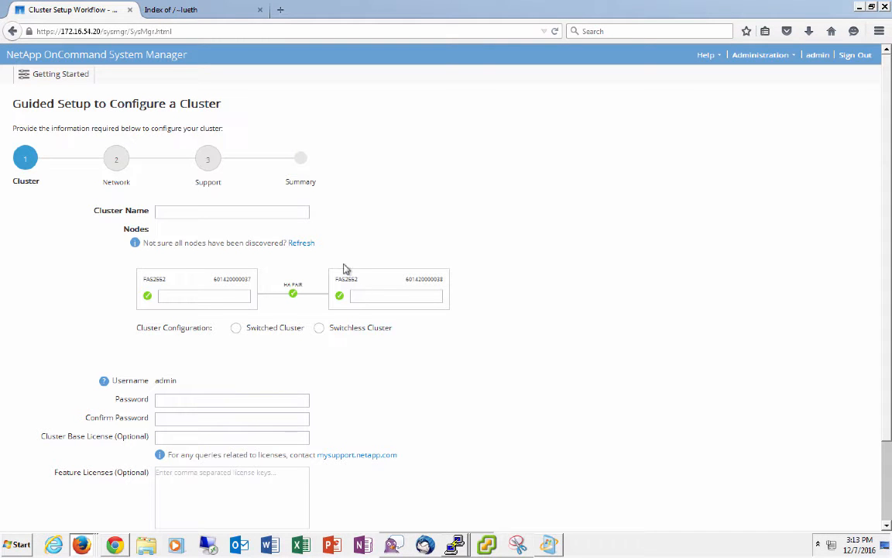
Name the cluster easy_setup and make it a switchless cluster
{"action": "left_click", "coordinate": [231, 210]}
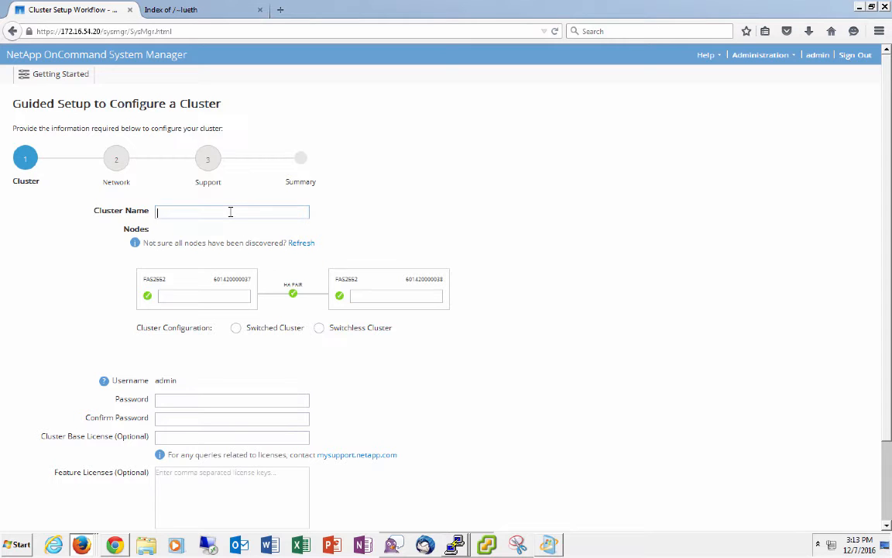
{"action": "type", "text": "easy"}
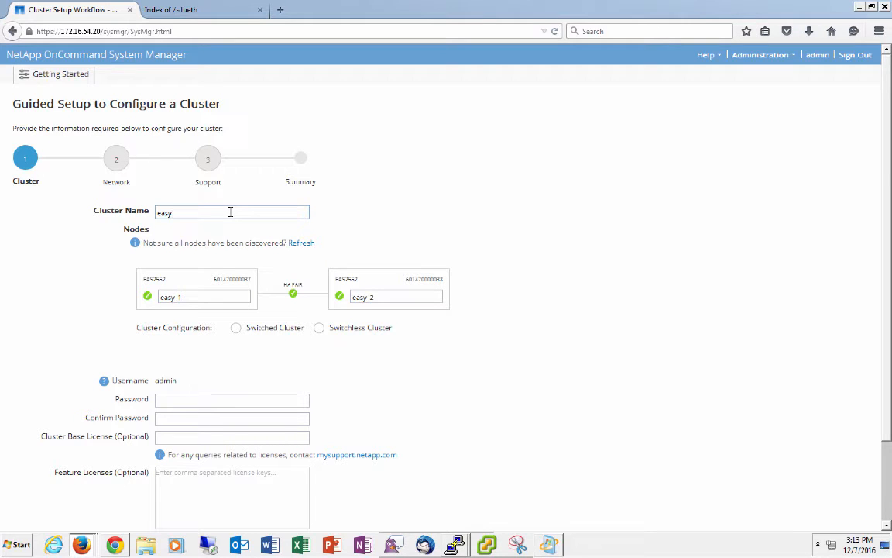
{"action": "type", "text": "_set"}
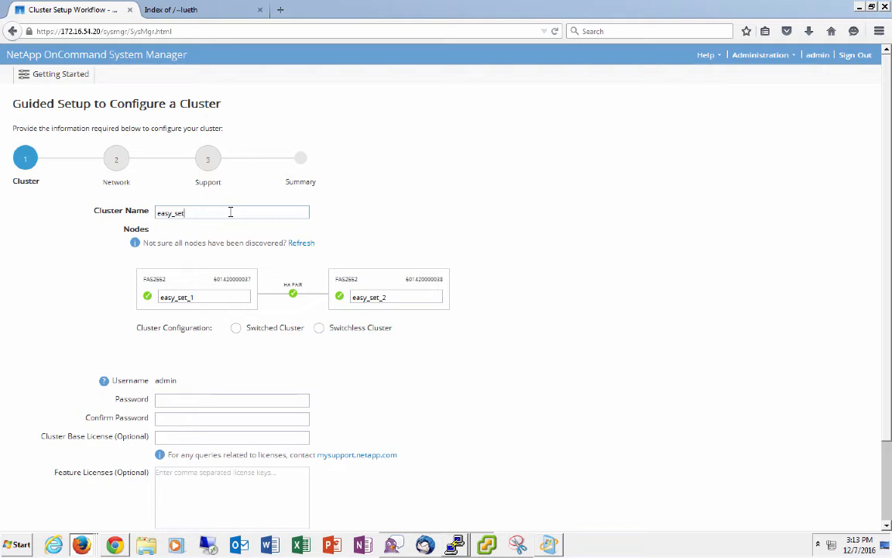
{"action": "type", "text": "up"}
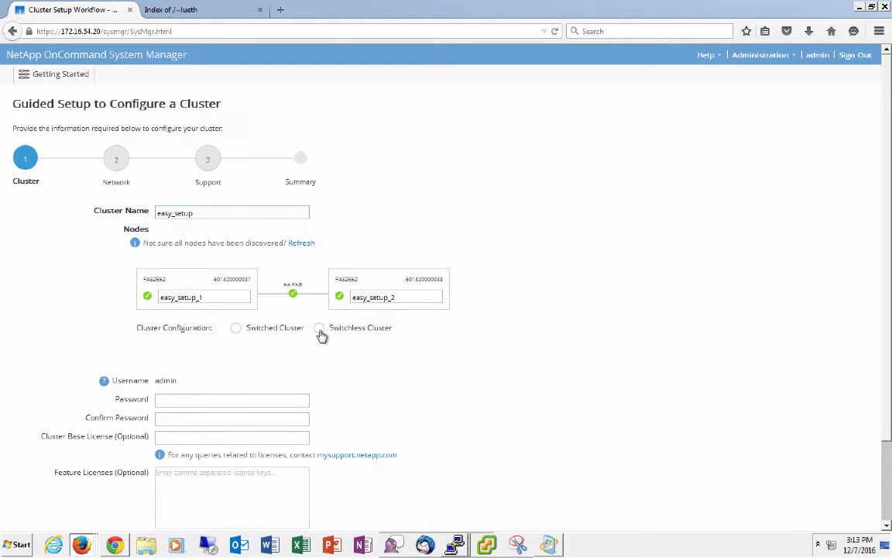
{"action": "left_click", "coordinate": [319, 327]}
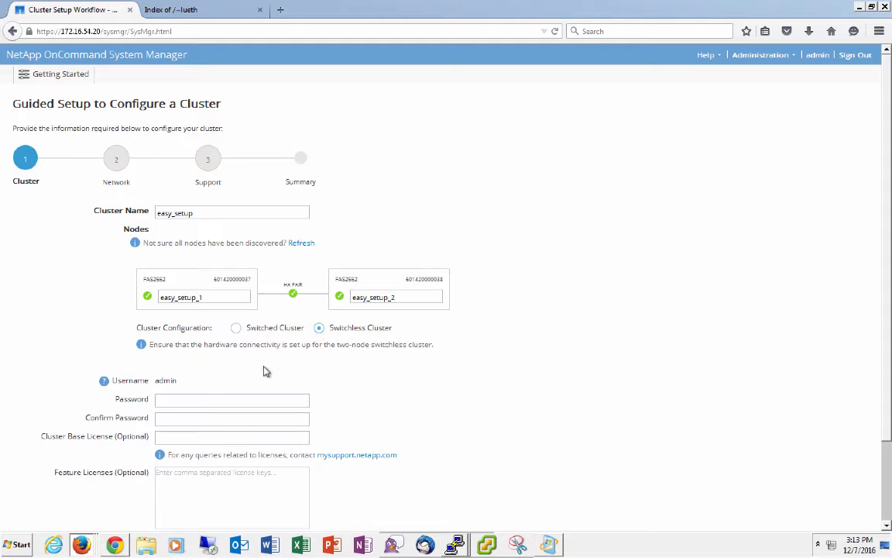
Enter and confirm the admin password, then submit the cluster details
{"action": "left_click", "coordinate": [231, 399]}
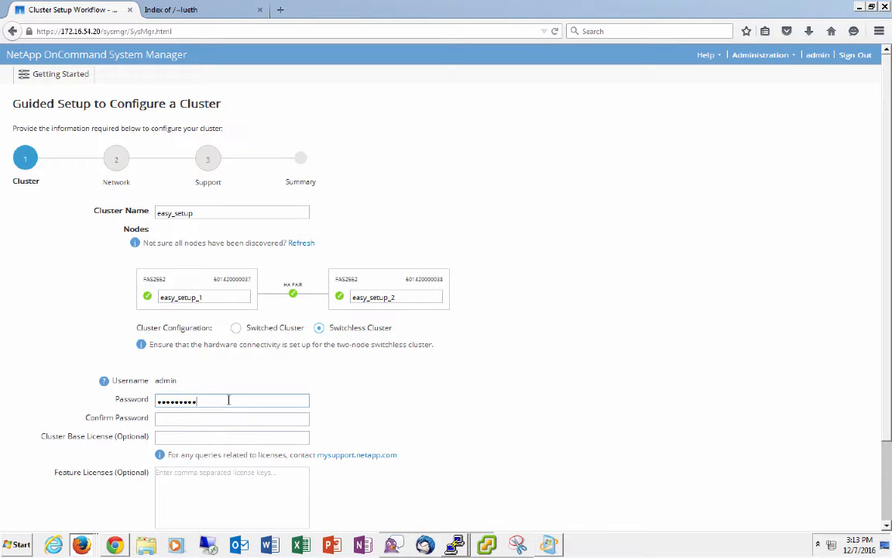
{"action": "type", "text": "••••"}
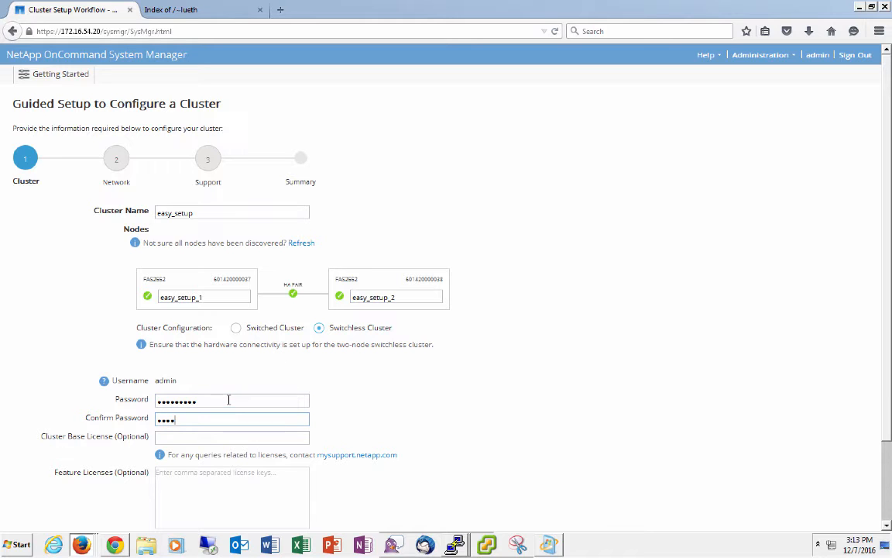
{"action": "type", "text": "•••••"}
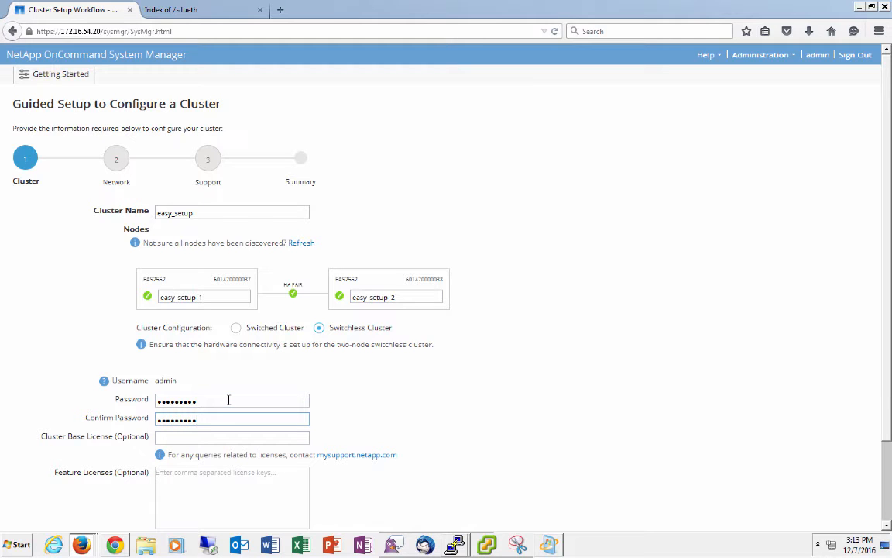
{"action": "scroll", "scroll_direction": "down", "scroll_amount": 3}
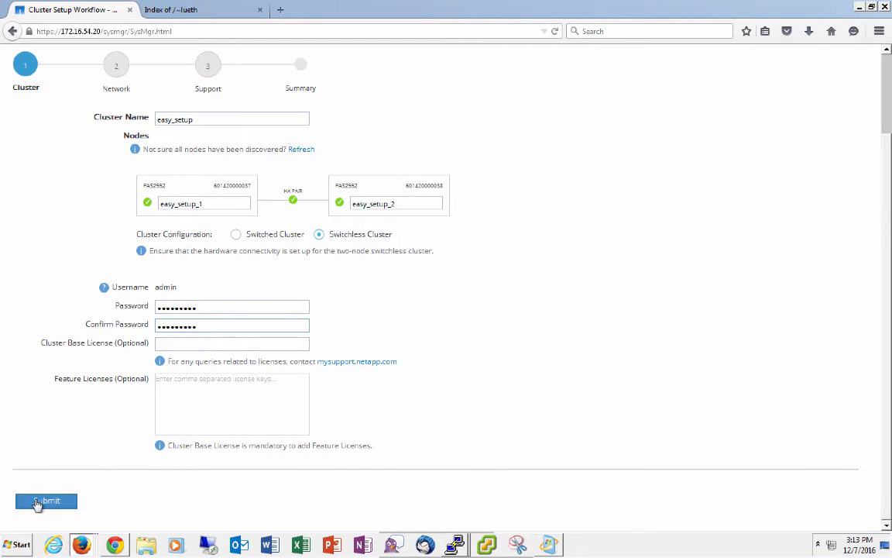
{"action": "left_click", "coordinate": [46, 501]}
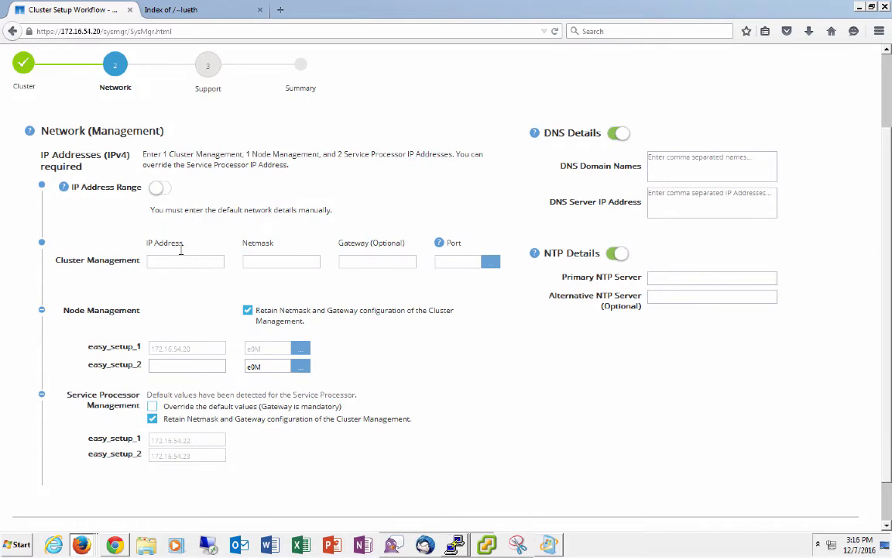
Set cluster management IP 172.16.54.24, netmask 255.255.254.0, gateway 172.16.54.1 on port e0M
{"action": "type", "text": "172.16.54"}
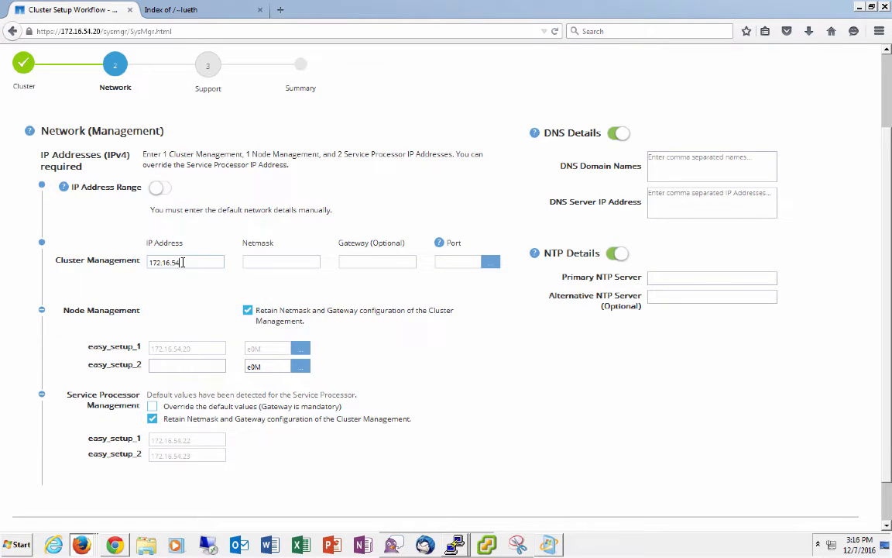
{"action": "type", "text": "255.255"}
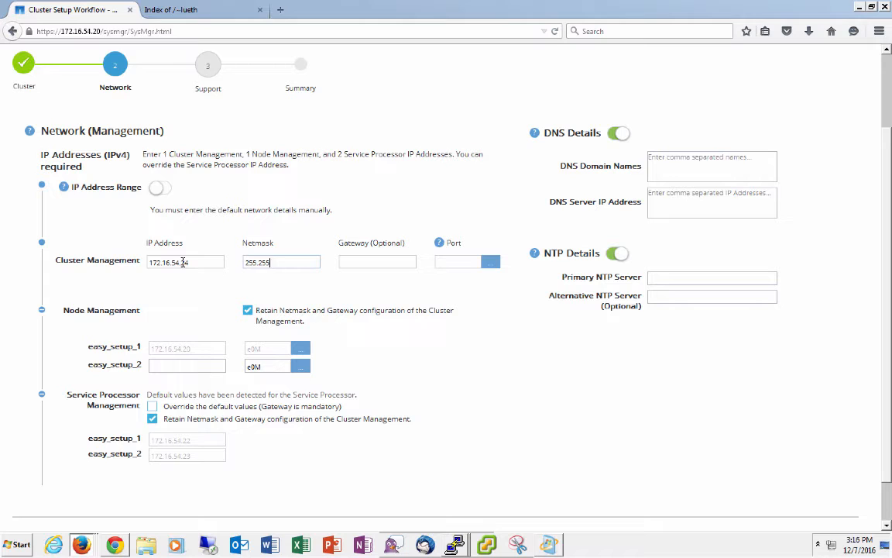
{"action": "type", "text": "172.16.54.1"}
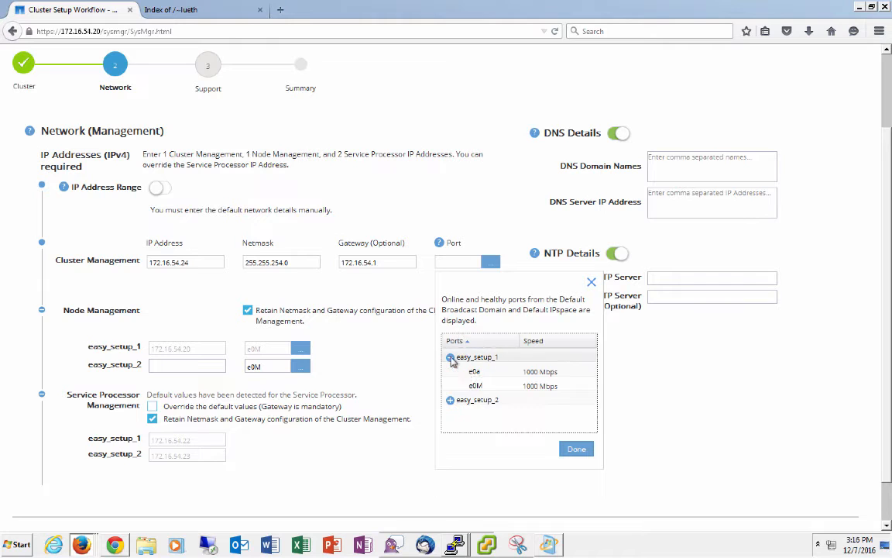
{"action": "left_click", "coordinate": [576, 449]}
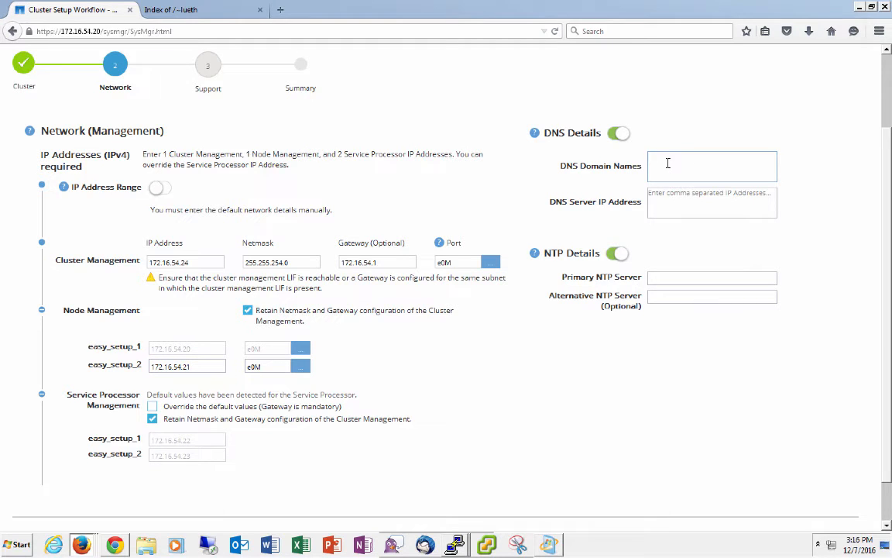
Set DNS domain lab.eng.netapp.com and DNS/NTP server 172.19.3.32, then submit the network settings
{"action": "type", "text": "lab."}
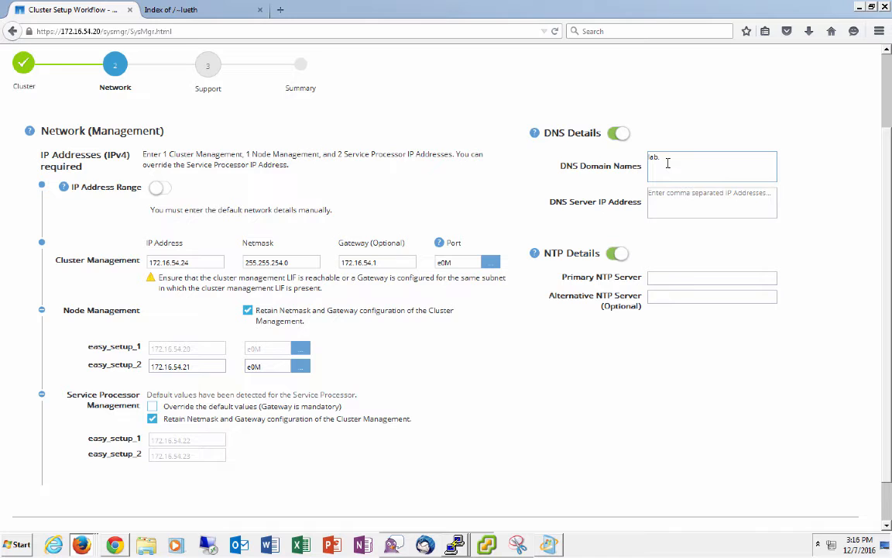
{"action": "type", "text": "eng.netapp.com"}
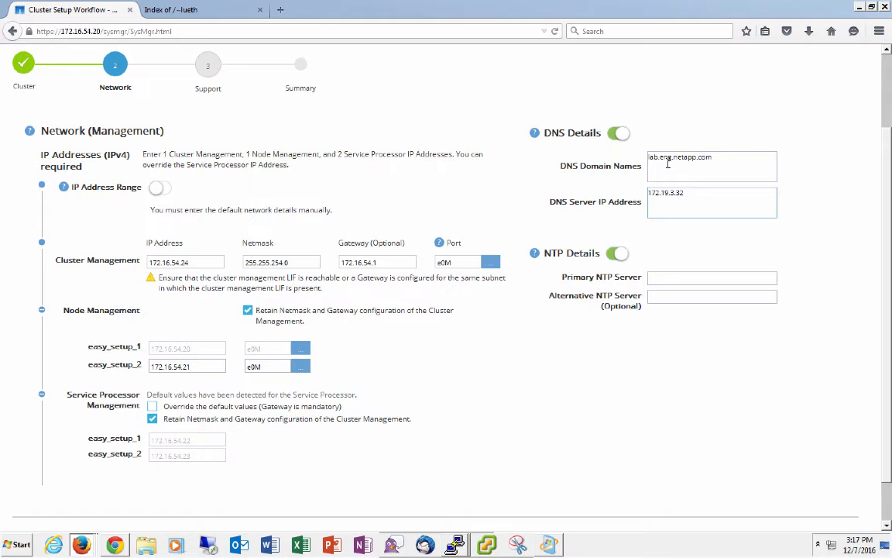
{"action": "type", "text": "172"}
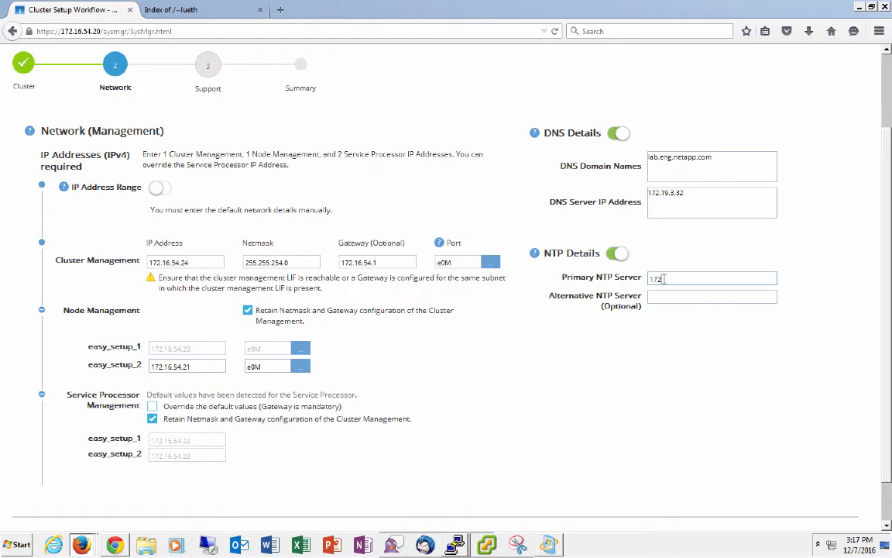
{"action": "type", "text": "172.19.3.32"}
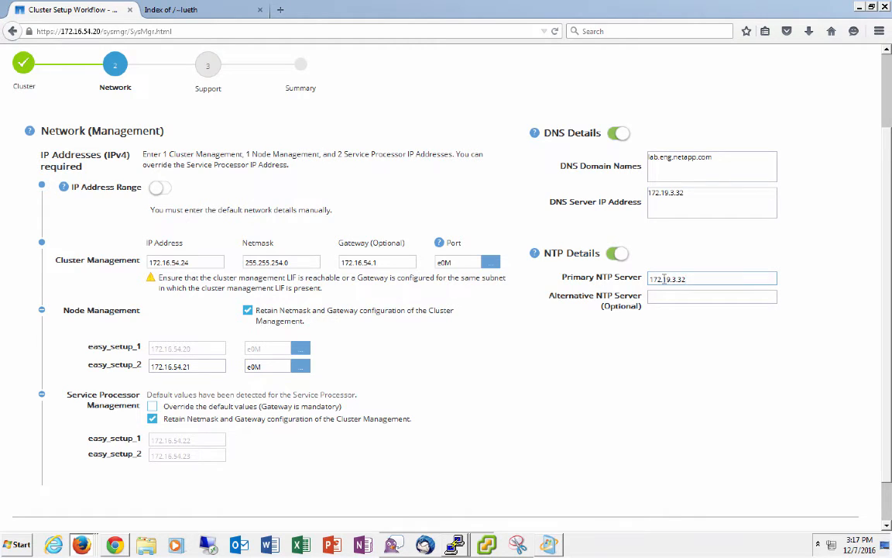
{"action": "scroll", "scroll_direction": "down", "scroll_amount": 3}
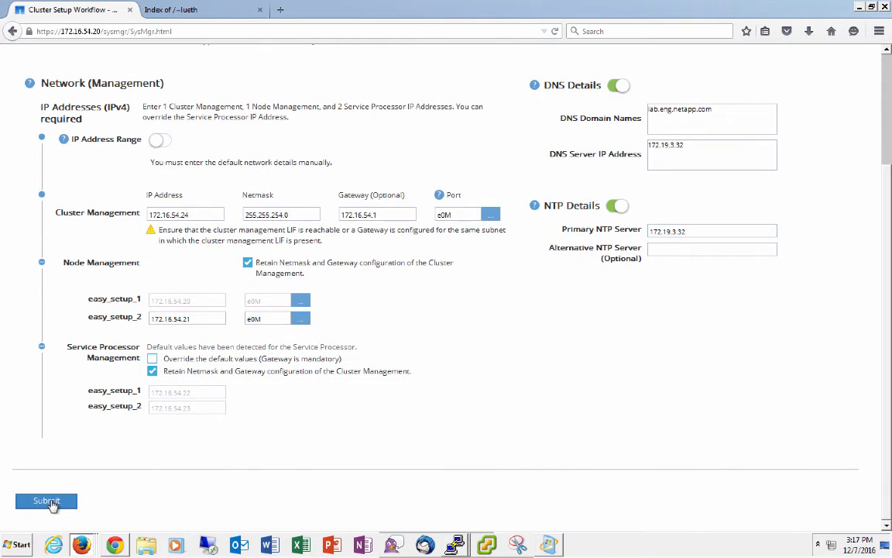
{"action": "left_click", "coordinate": [46, 500]}
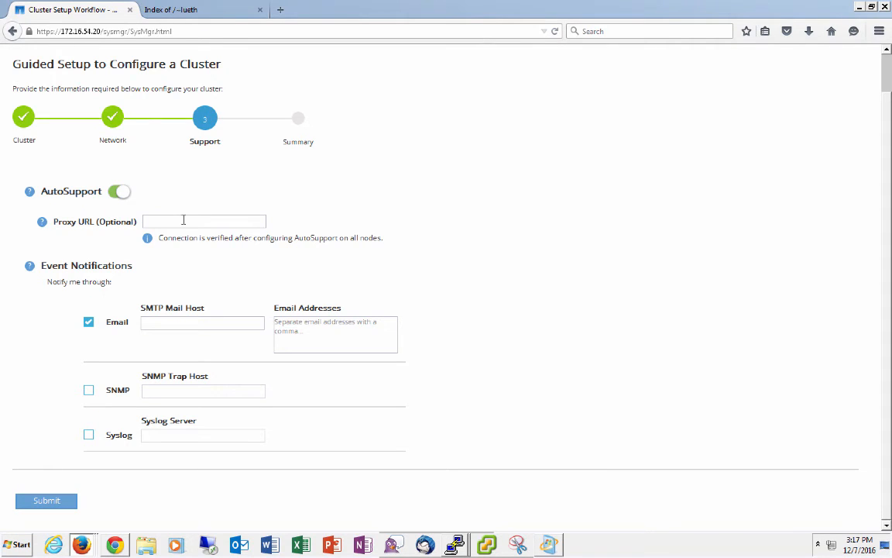
Enter AutoSupport proxy testbed.corp.netapp.com and mail host smtp.corp.netapp.com
{"action": "type", "text": "testbed"}
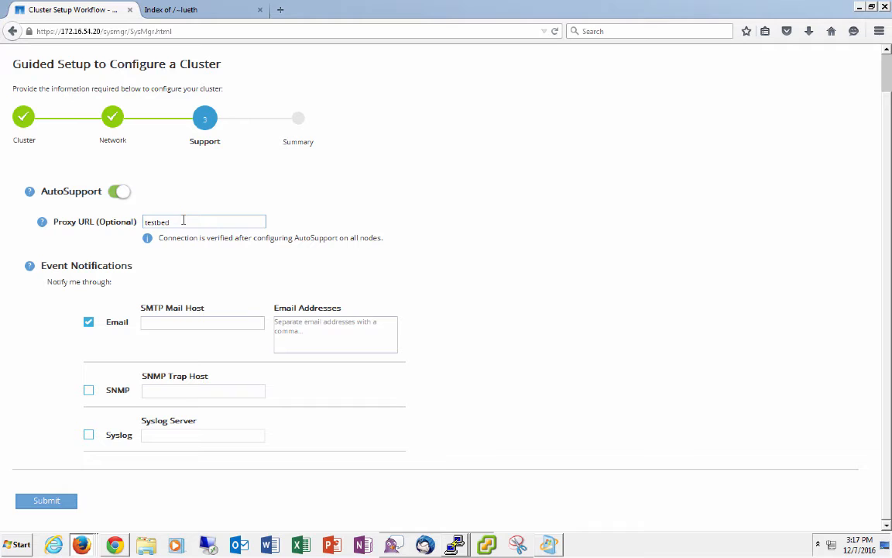
{"action": "type", "text": ".corp.netapp.com"}
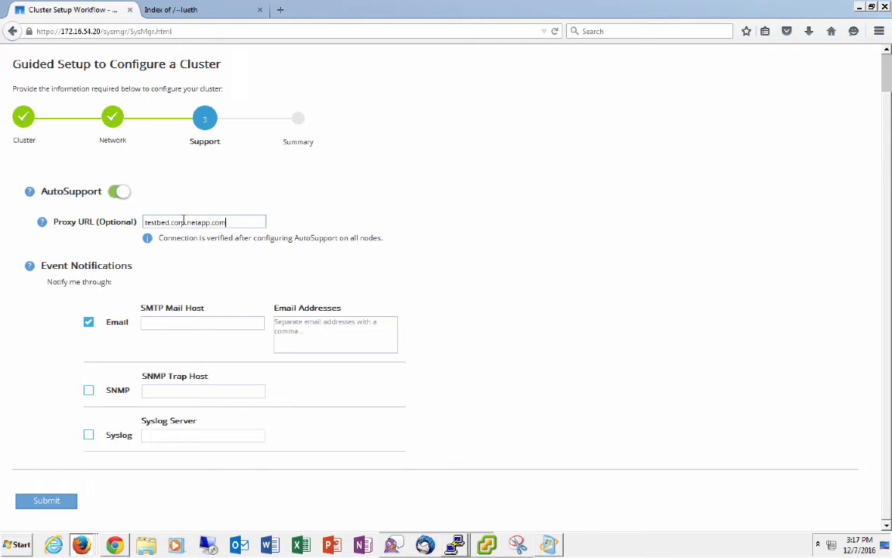
{"action": "left_click", "coordinate": [201, 324]}
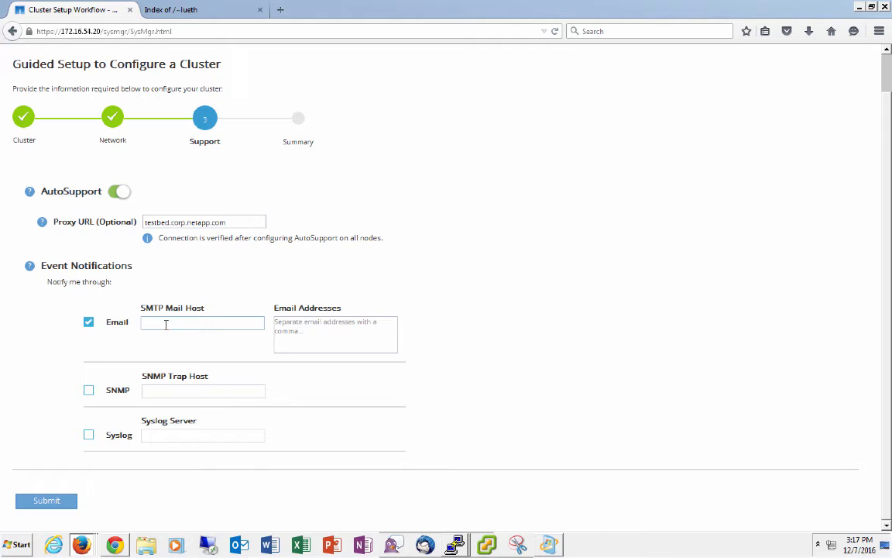
{"action": "type", "text": "smtp.corp.netapp.com"}
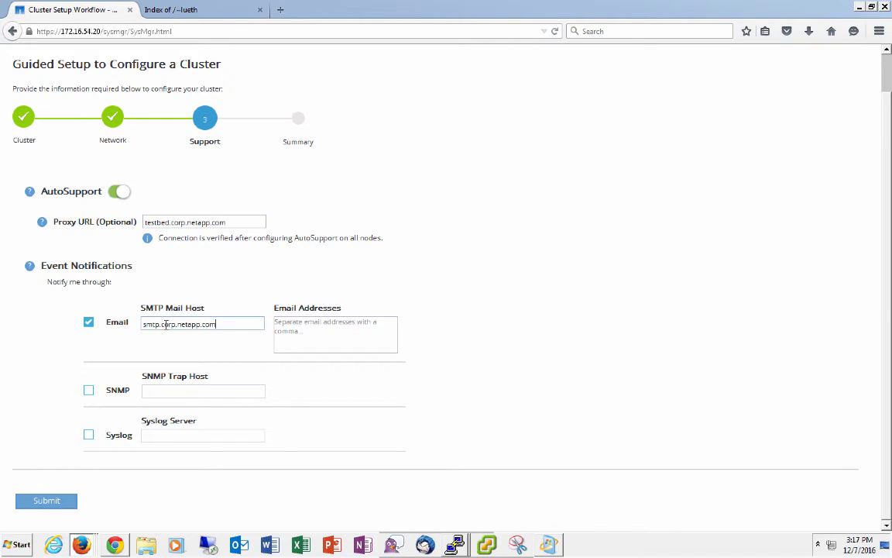
{"action": "type", "text": "c"}
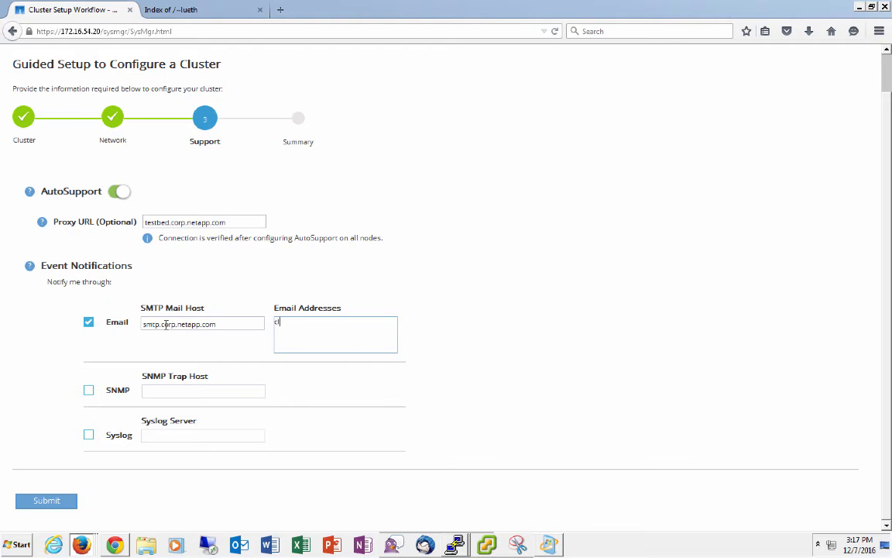
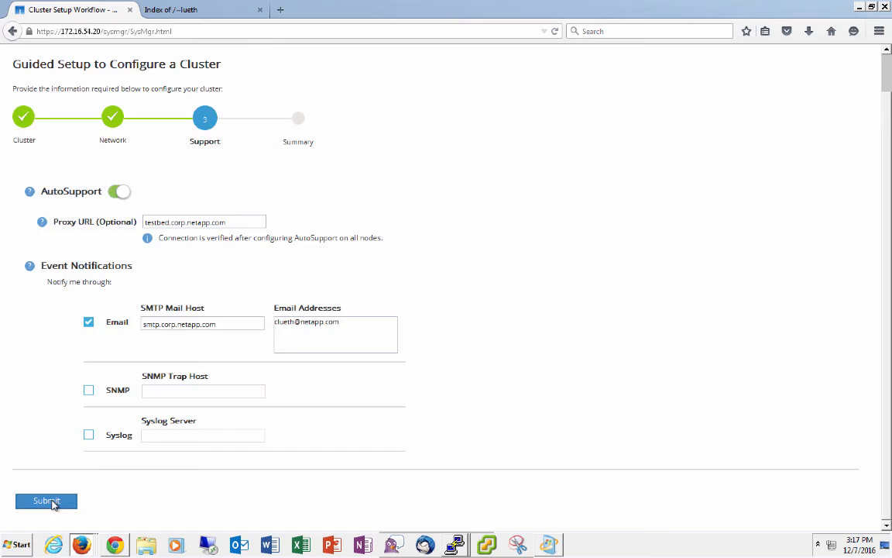
{"action": "left_click", "coordinate": [46, 500]}
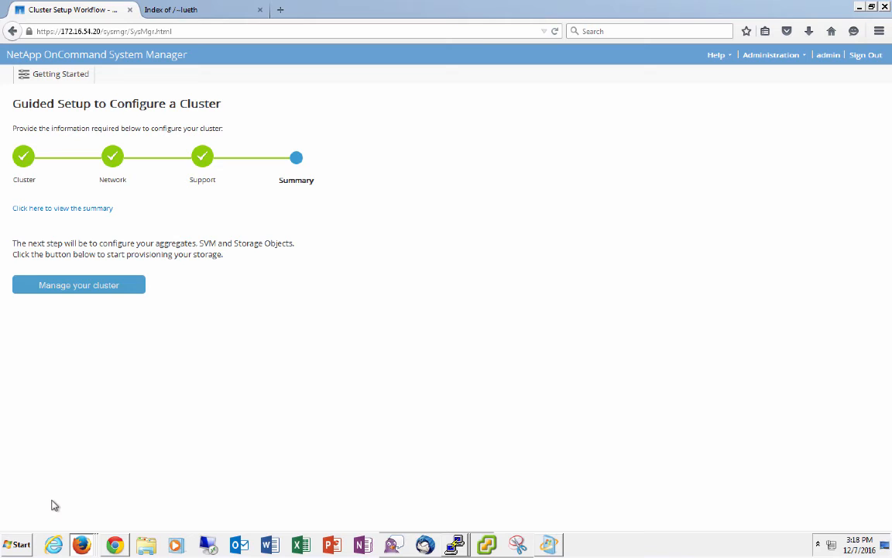
{"action": "mouse_move", "coordinate": [55, 490]}
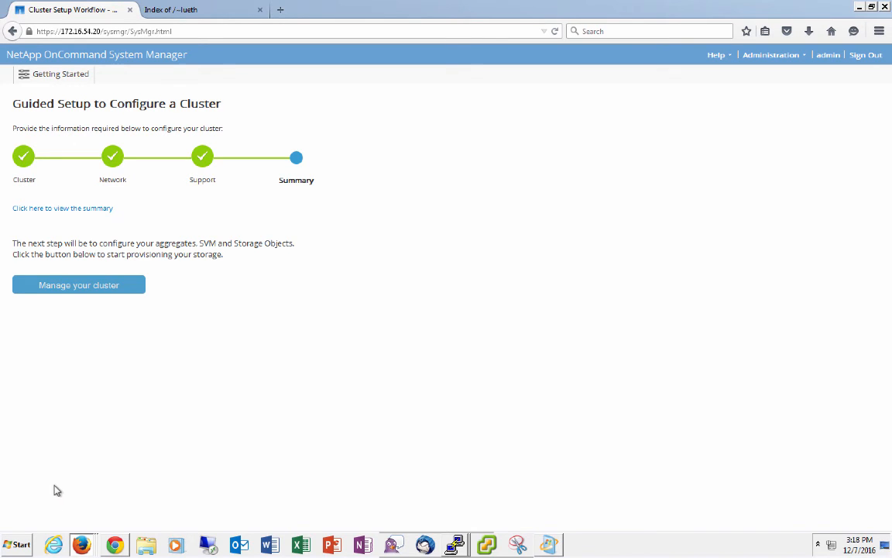
{"action": "mouse_move", "coordinate": [78, 286]}
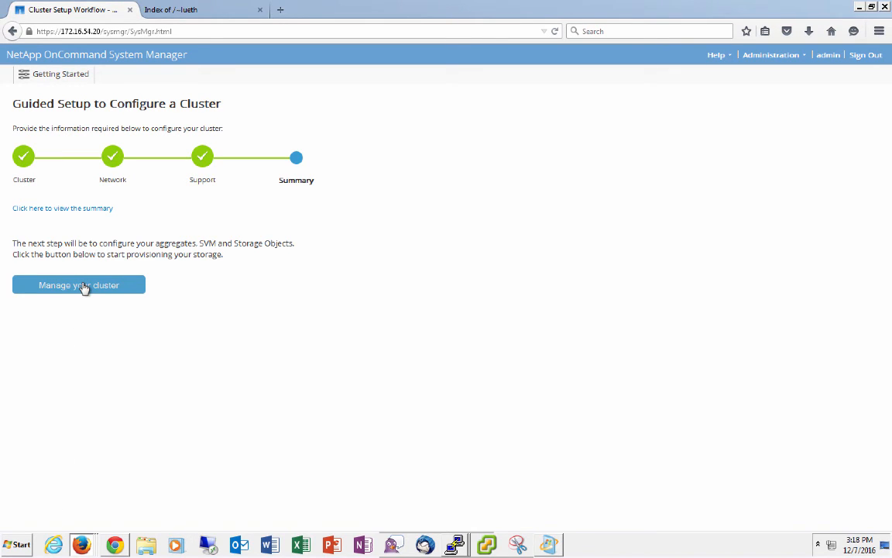